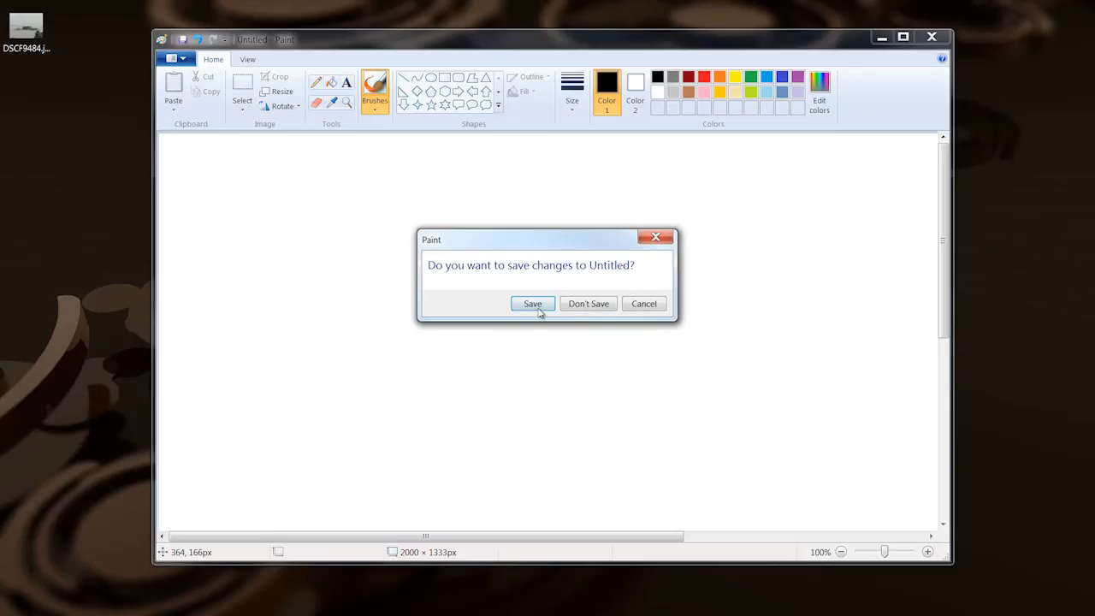
- Dismiss the save prompt for Untitled so DSCF9484.jpg island photo is displayed
left_click(588, 304)
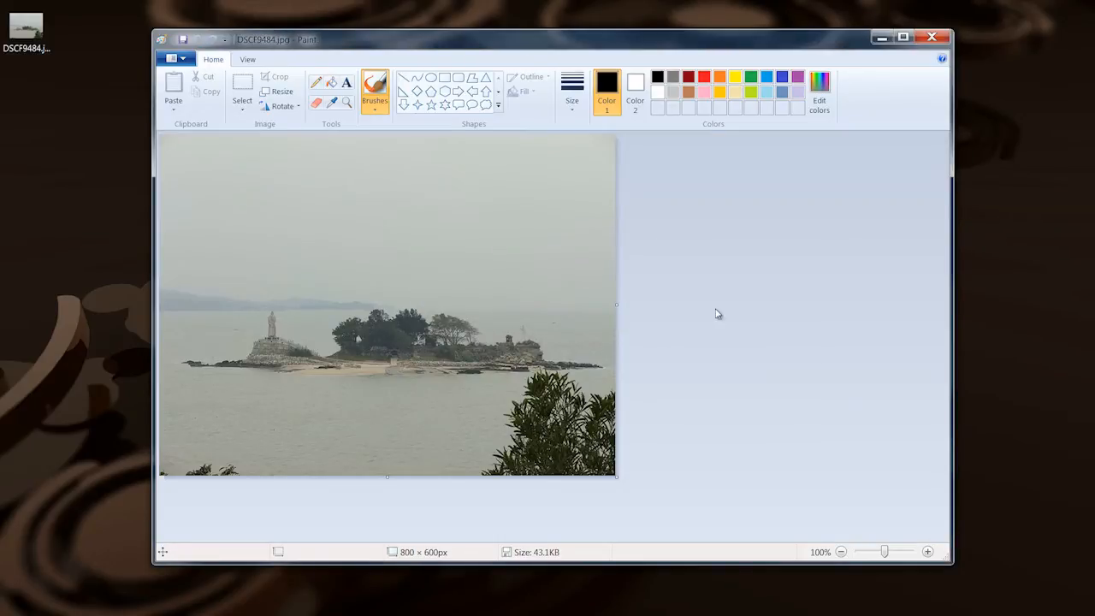
left_click(171, 58)
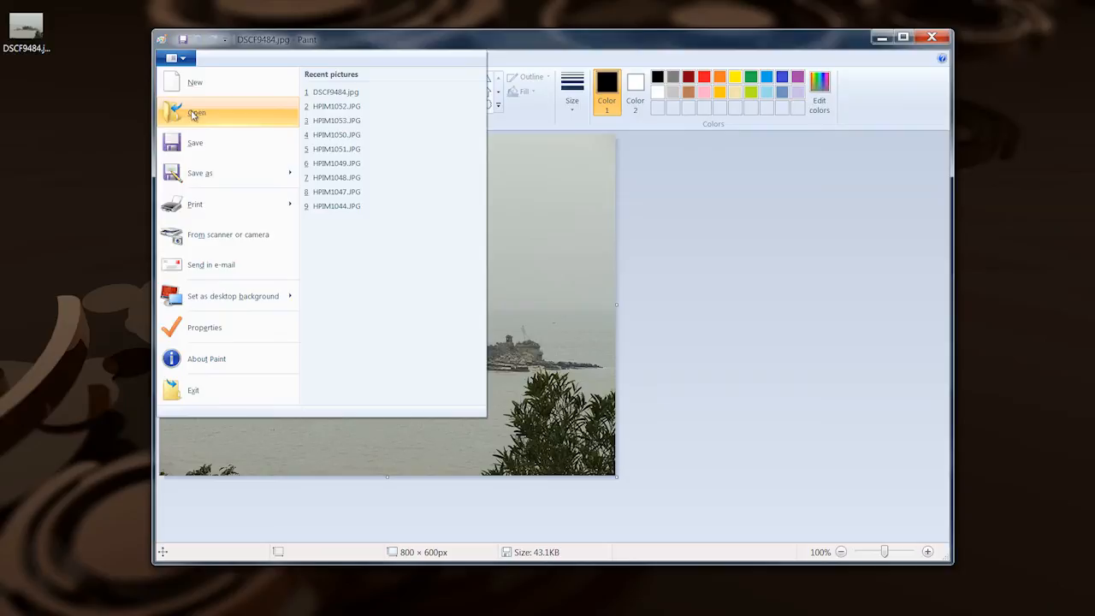
left_click(195, 113)
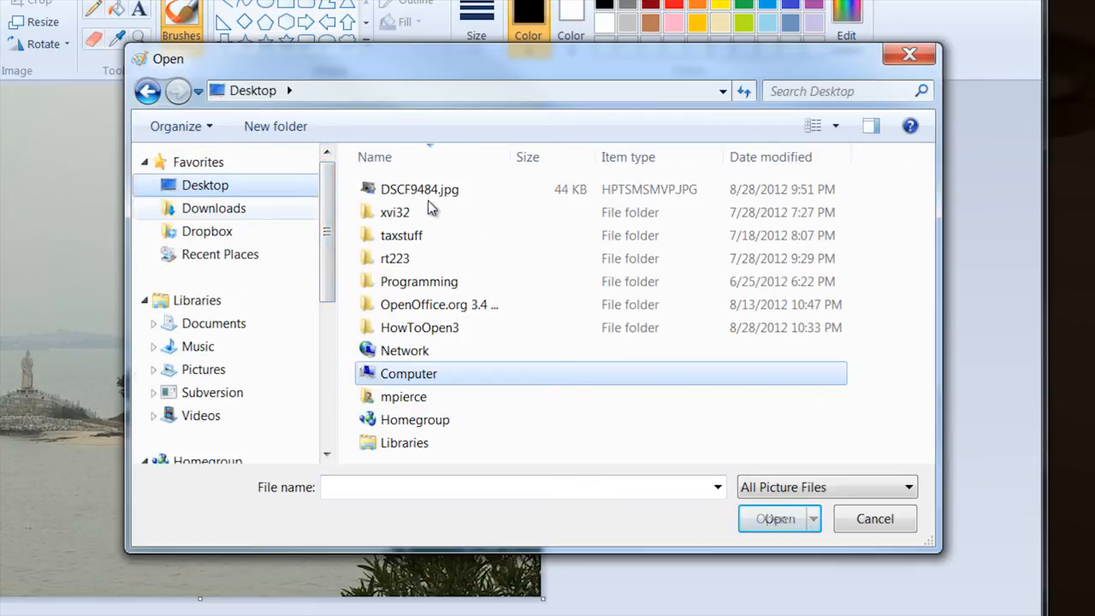
double_click(419, 188)
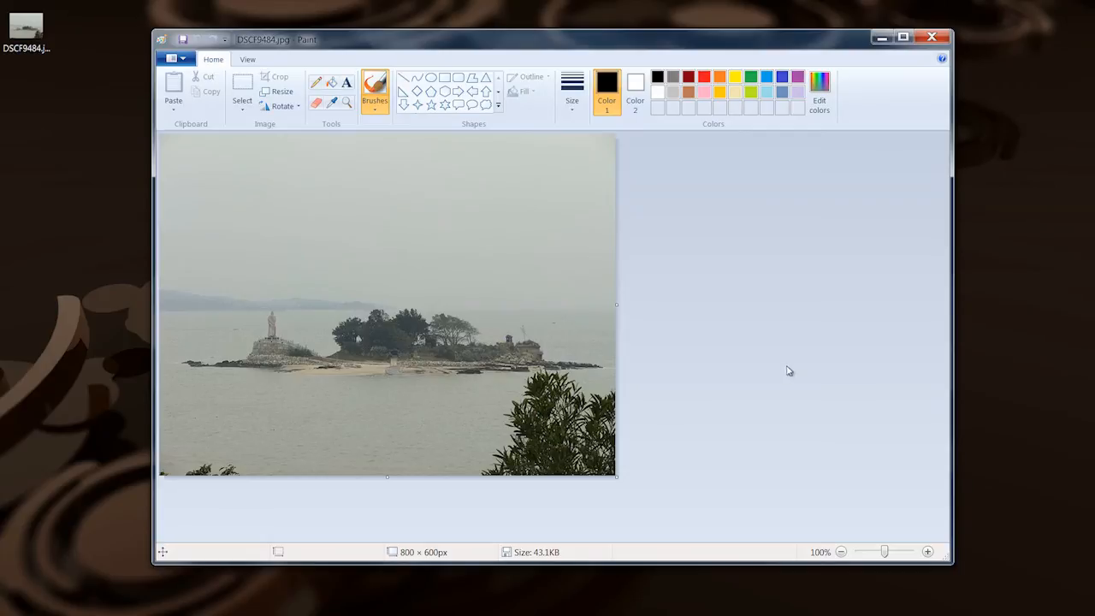
mouse_move(498, 397)
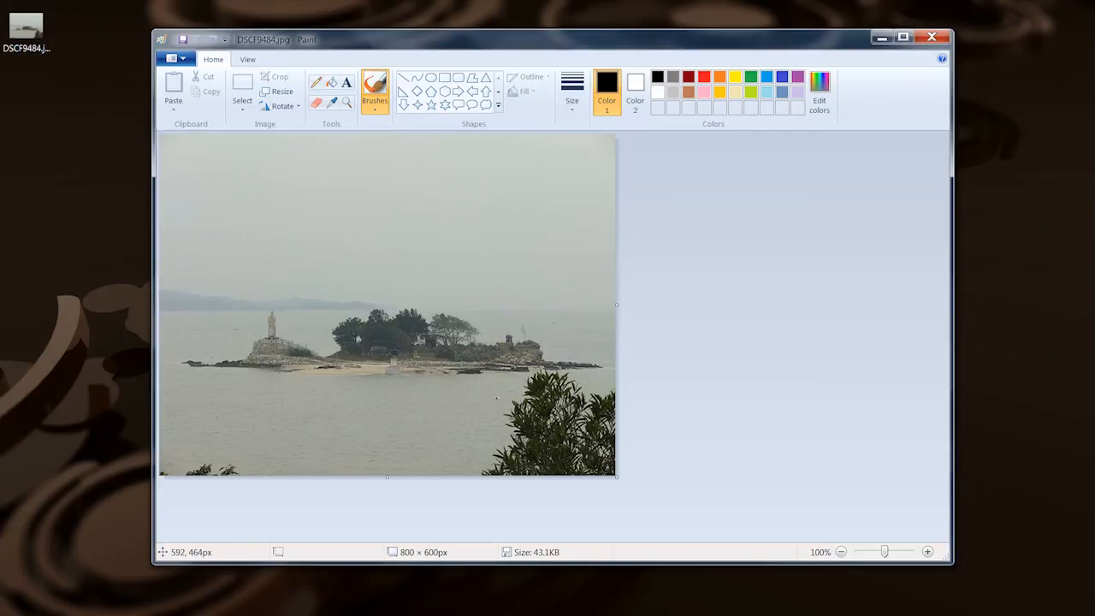